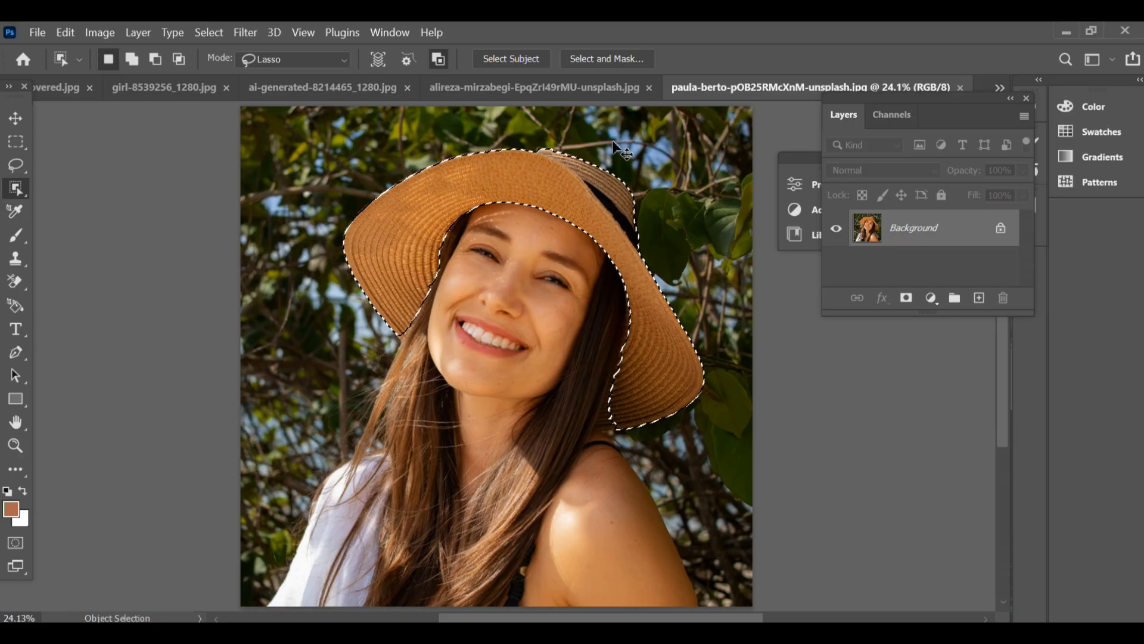
Duplicate the selected straw hat to a new layer with Ctrl+J, then select the Background layer.
{"action": "key", "text": "ctrl+j"}
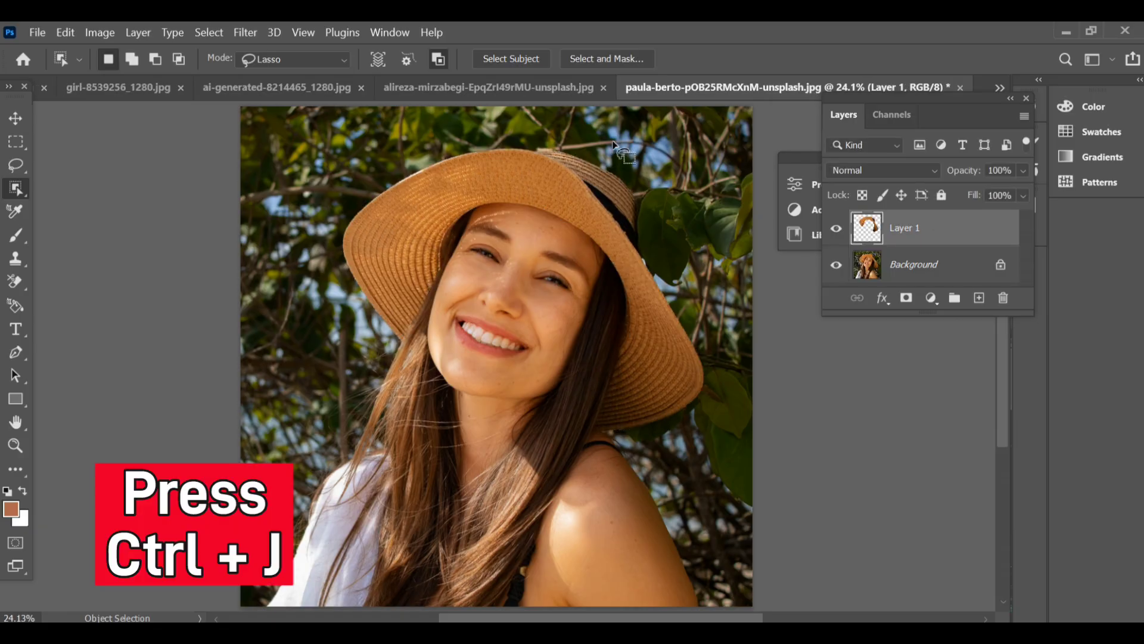
{"action": "left_click", "coordinate": [913, 264]}
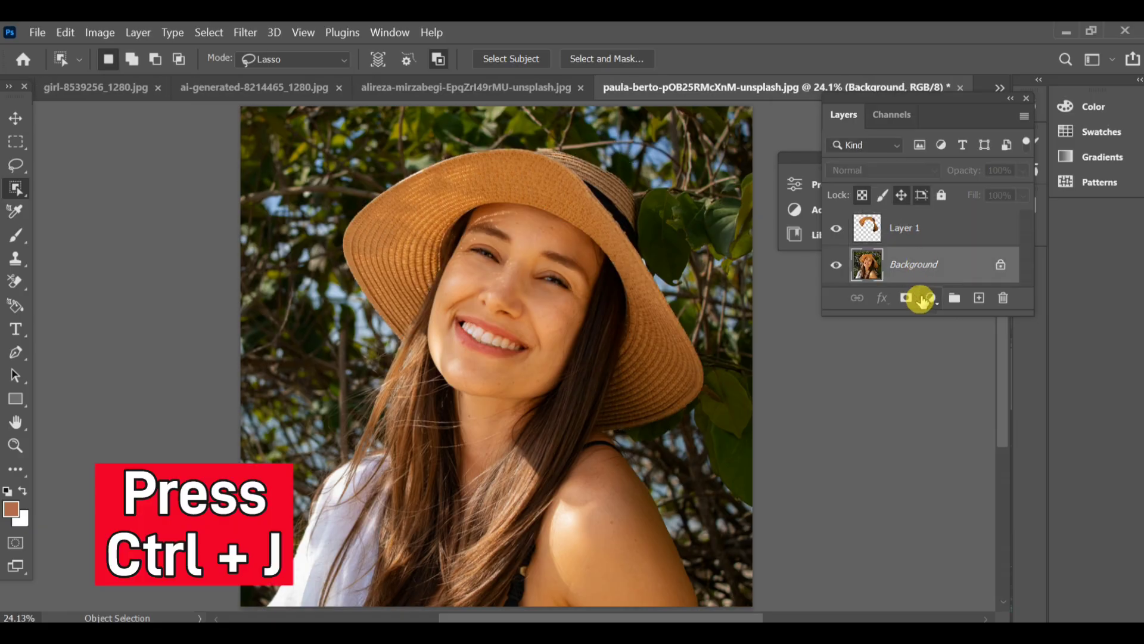
{"action": "left_click", "coordinate": [906, 298]}
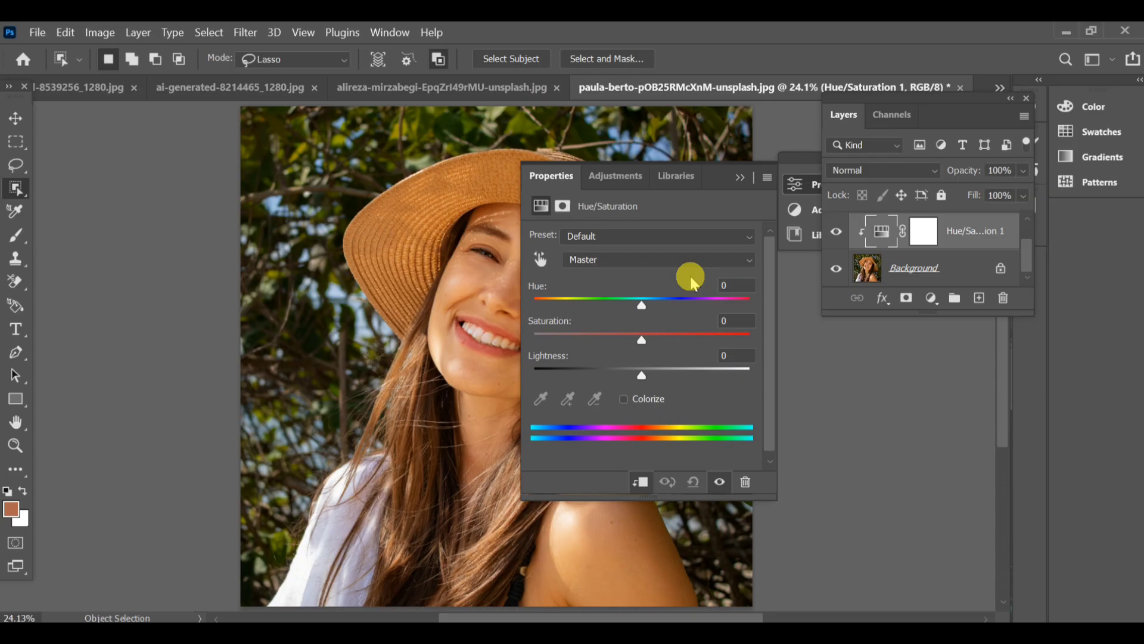
{"action": "mouse_move", "coordinate": [645, 341]}
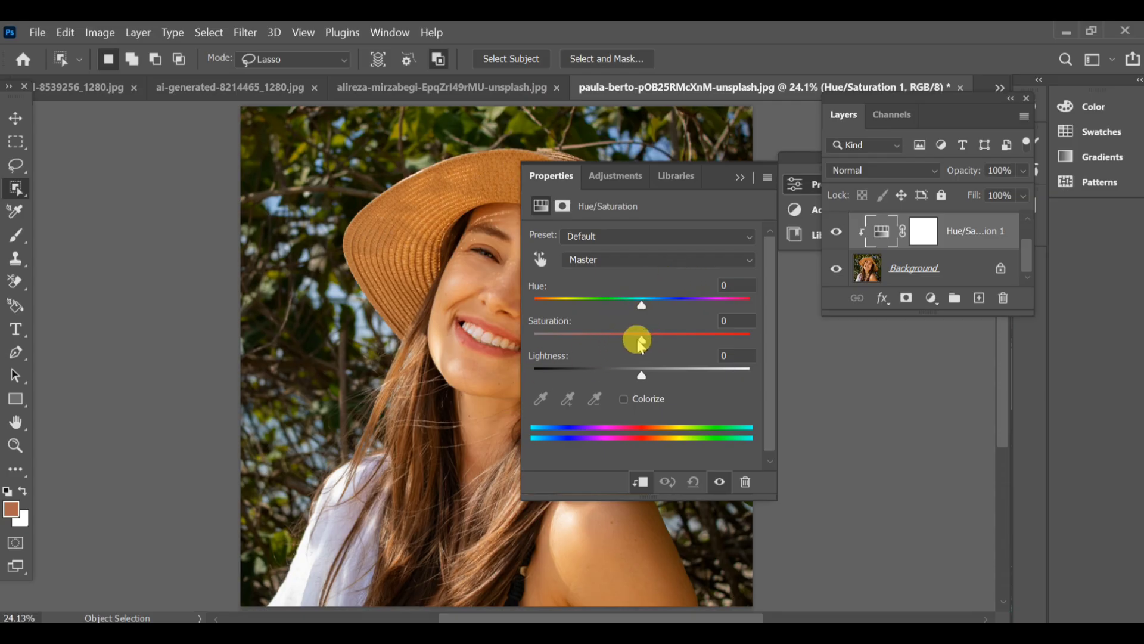
Drop the Hue/Saturation adjustment's Saturation to -100.
{"action": "left_click_drag", "start_coordinate": [640, 341], "coordinate": [533, 341]}
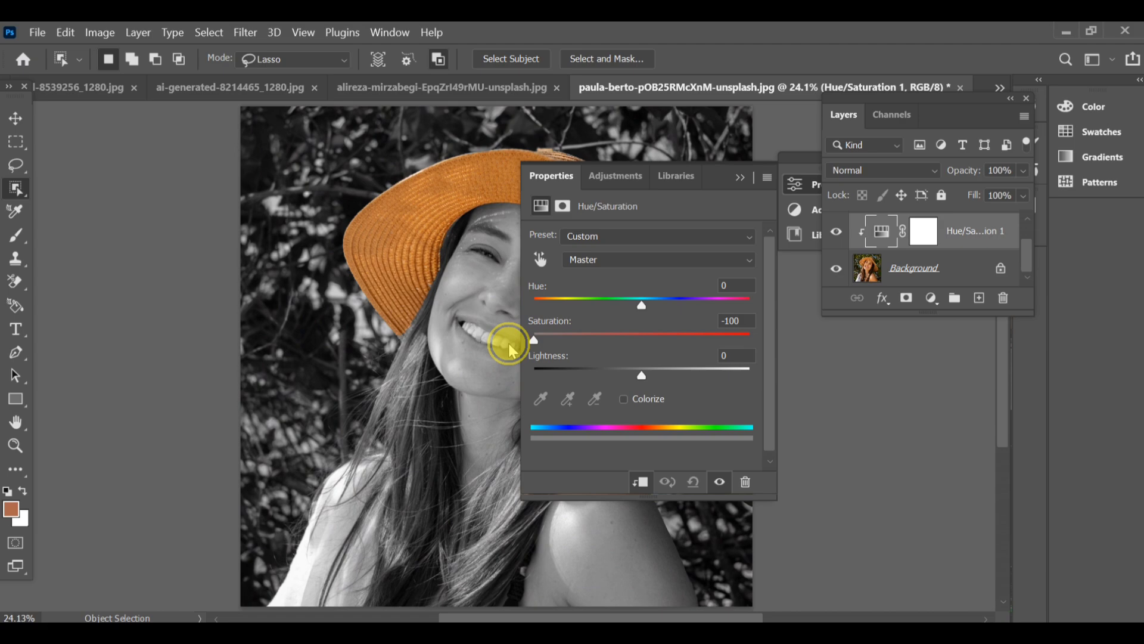
{"action": "mouse_move", "coordinate": [692, 267]}
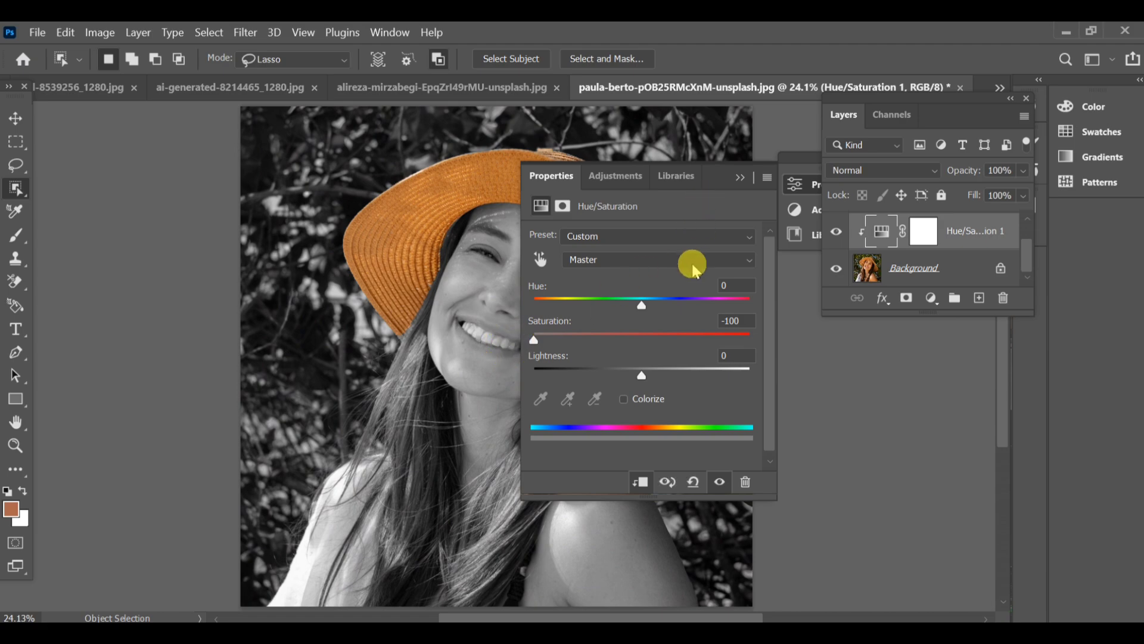
{"action": "mouse_move", "coordinate": [708, 242]}
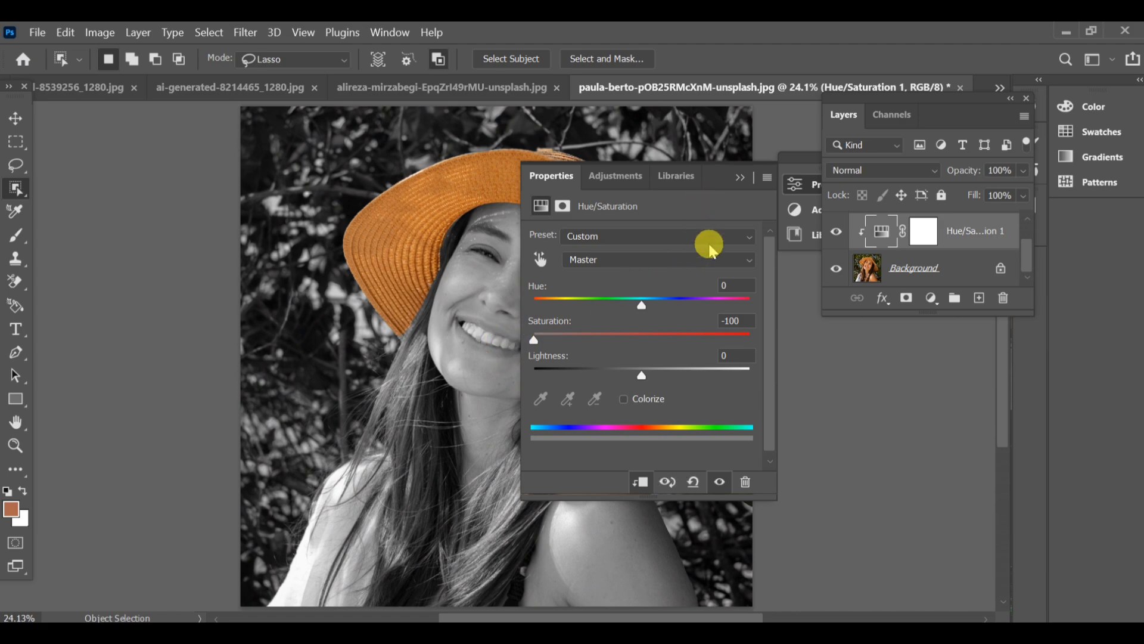